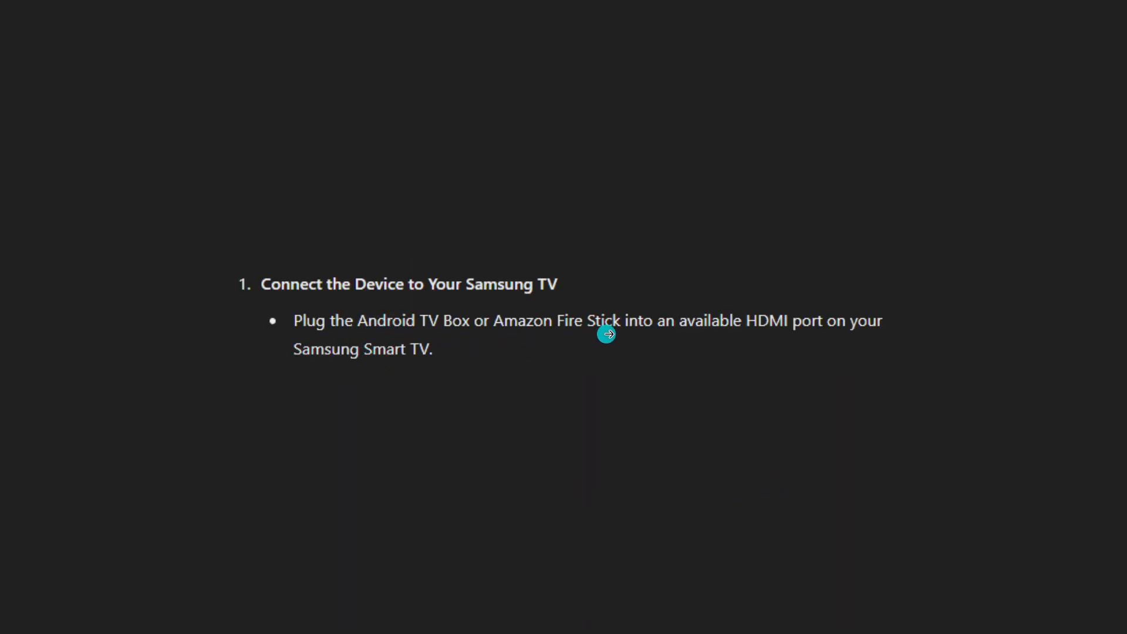
mouse_move(718, 334)
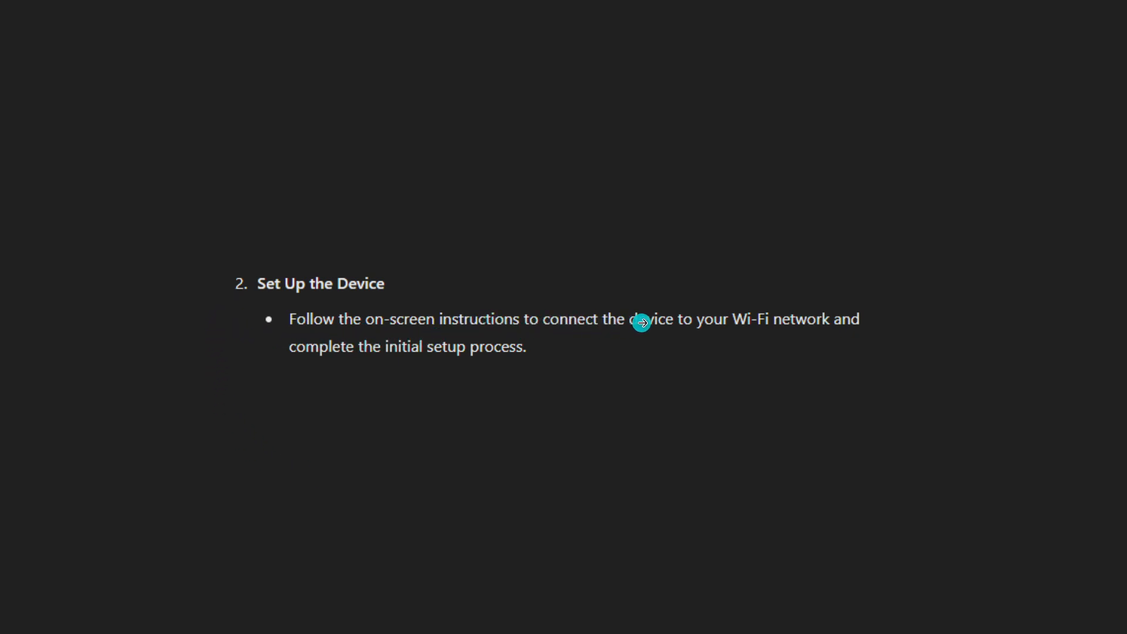
mouse_move(475, 442)
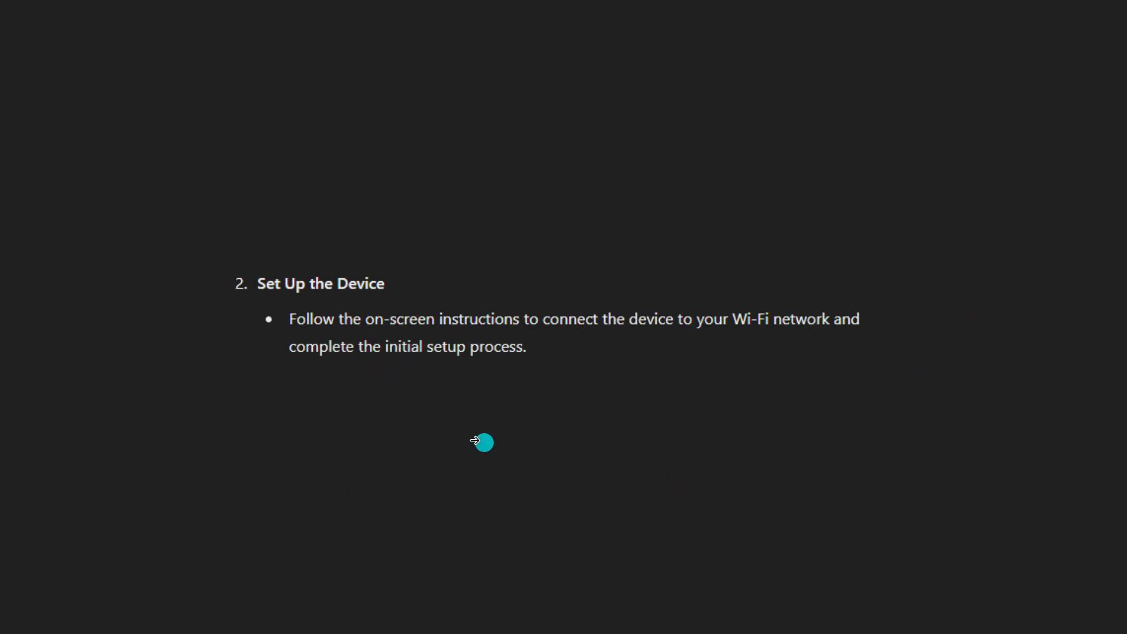
mouse_move(368, 298)
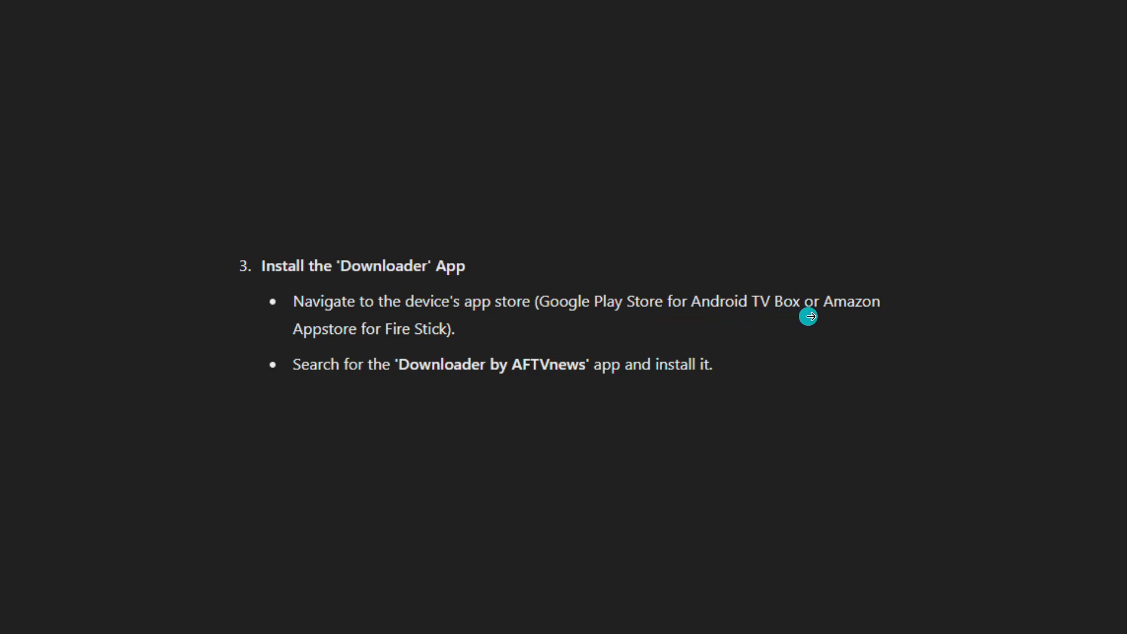
mouse_move(277, 364)
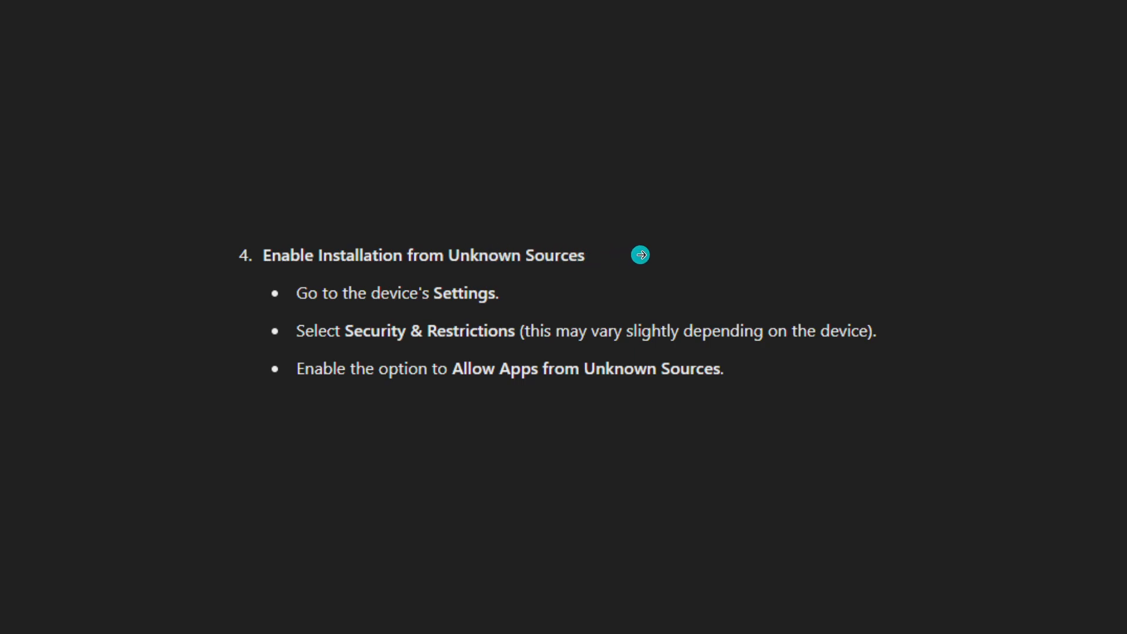
mouse_move(523, 306)
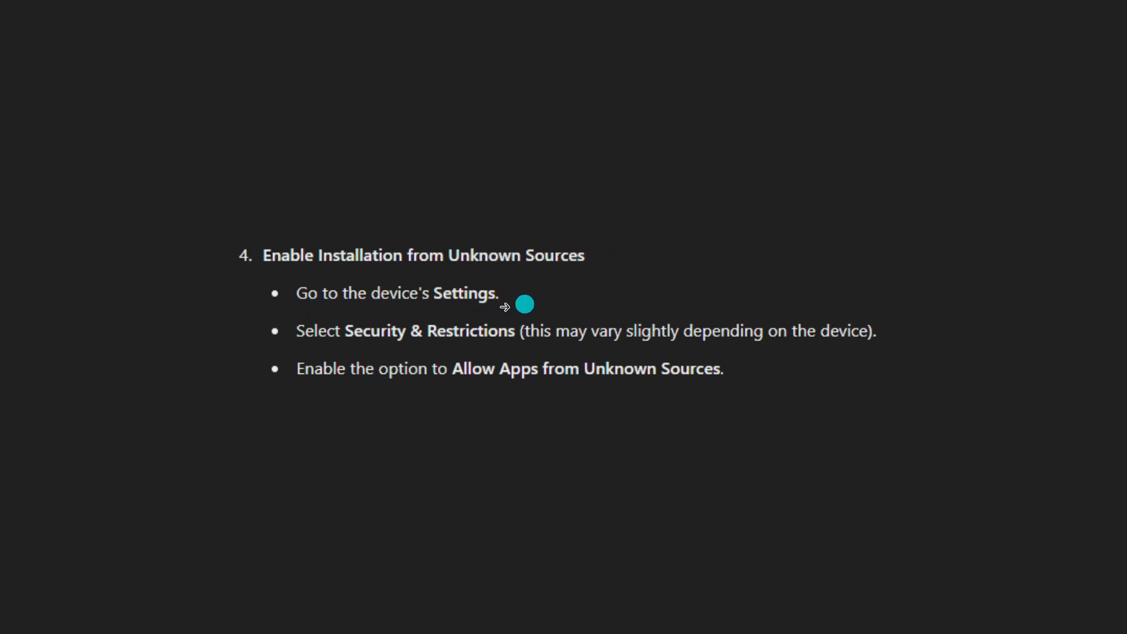
mouse_move(528, 346)
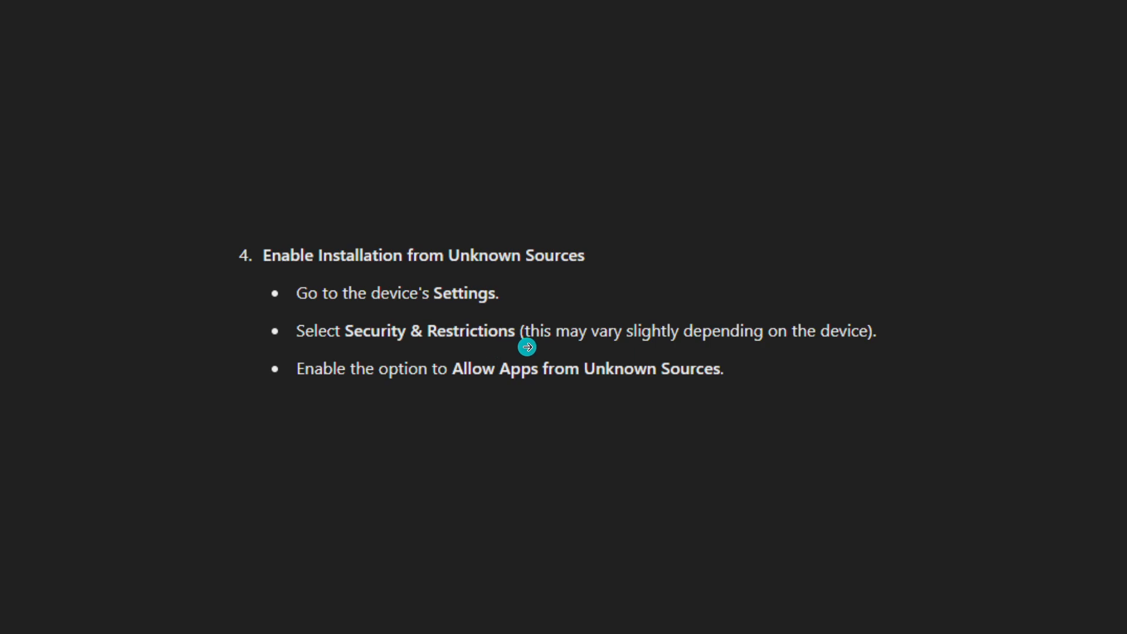
mouse_move(668, 346)
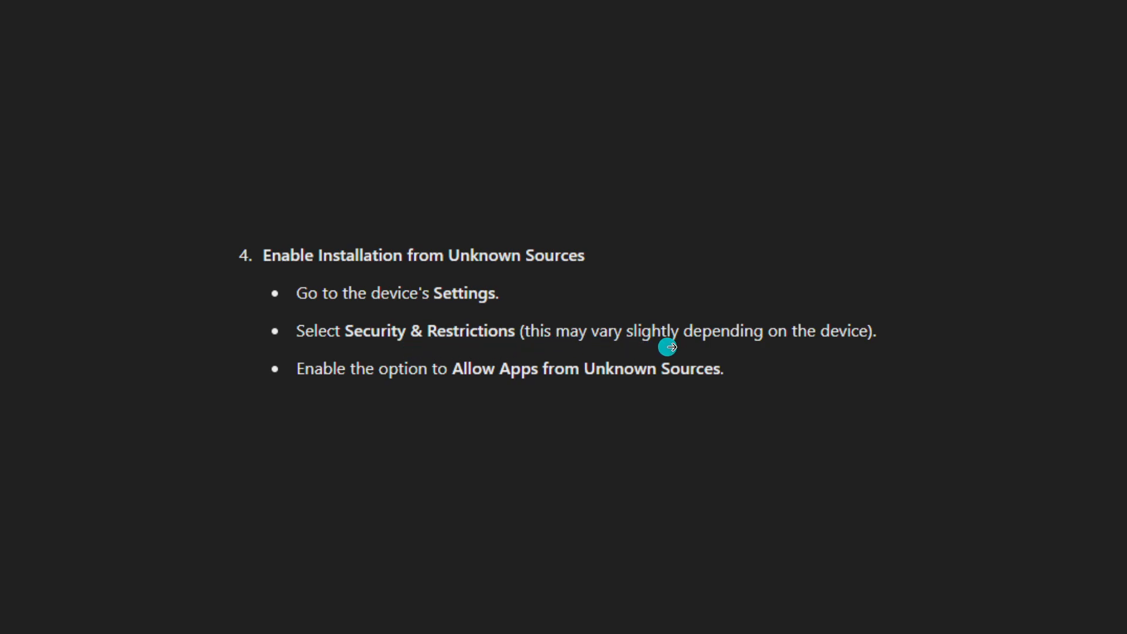
mouse_move(404, 387)
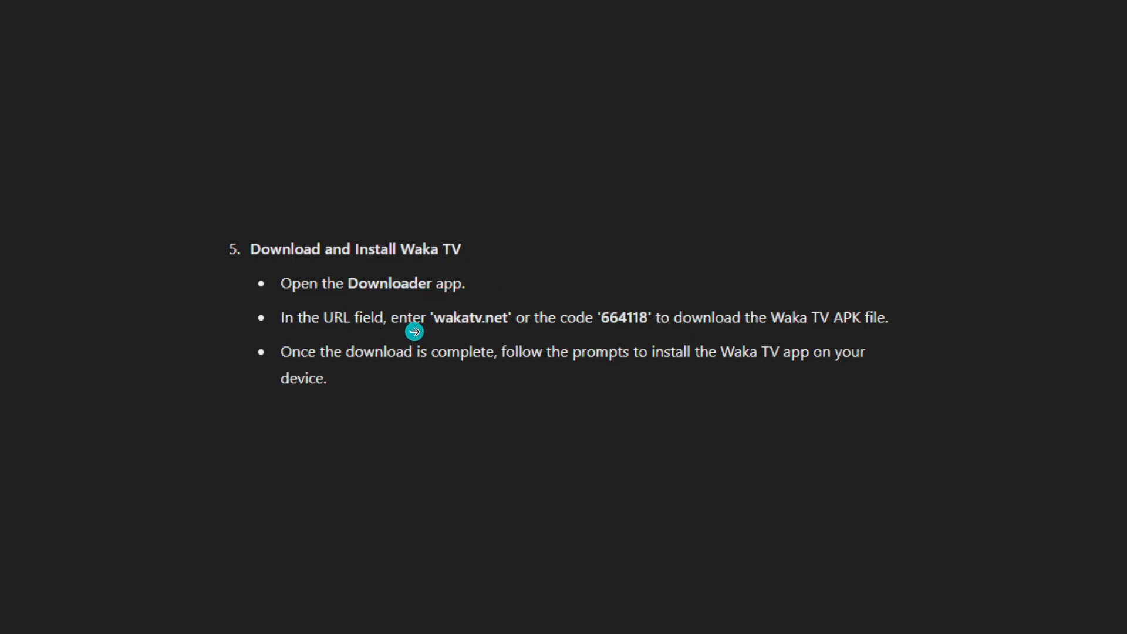
mouse_move(567, 333)
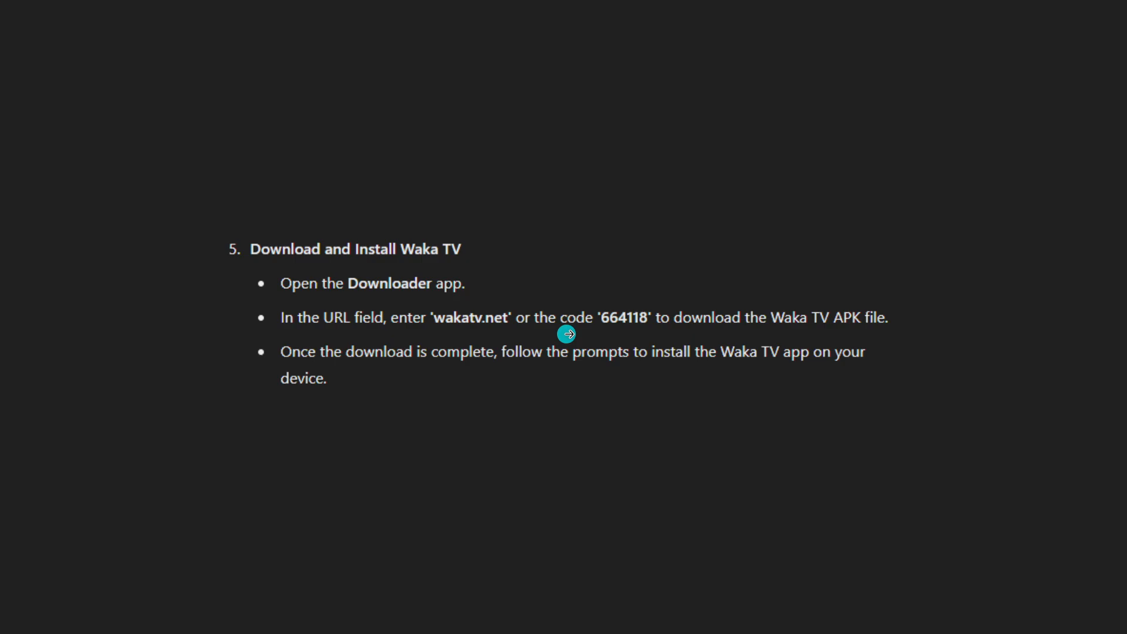
mouse_move(700, 332)
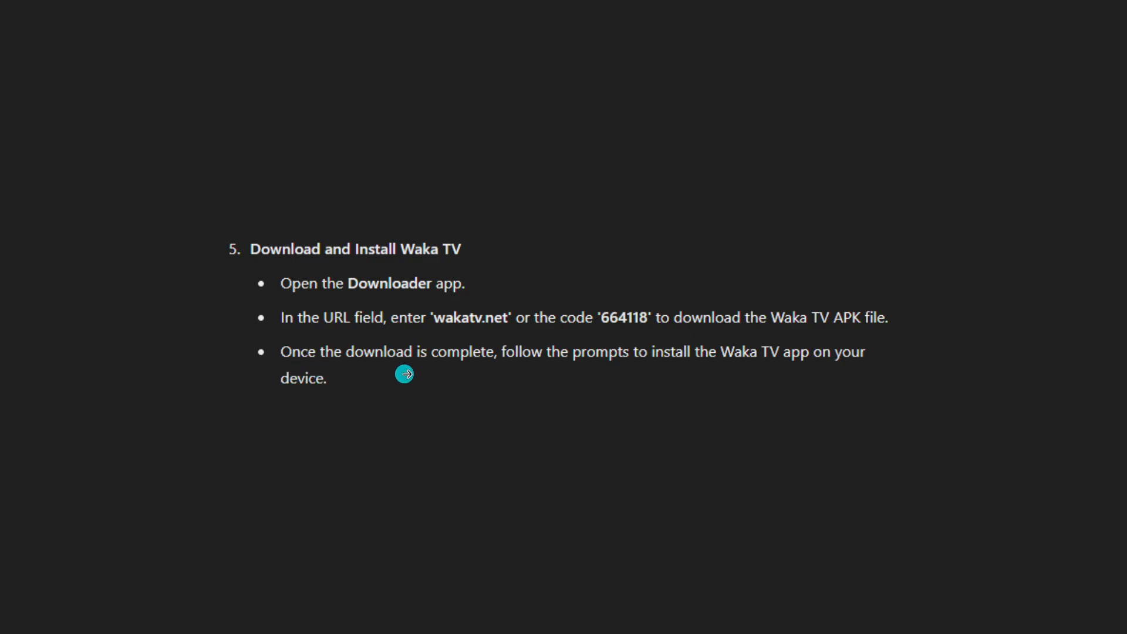
mouse_move(850, 361)
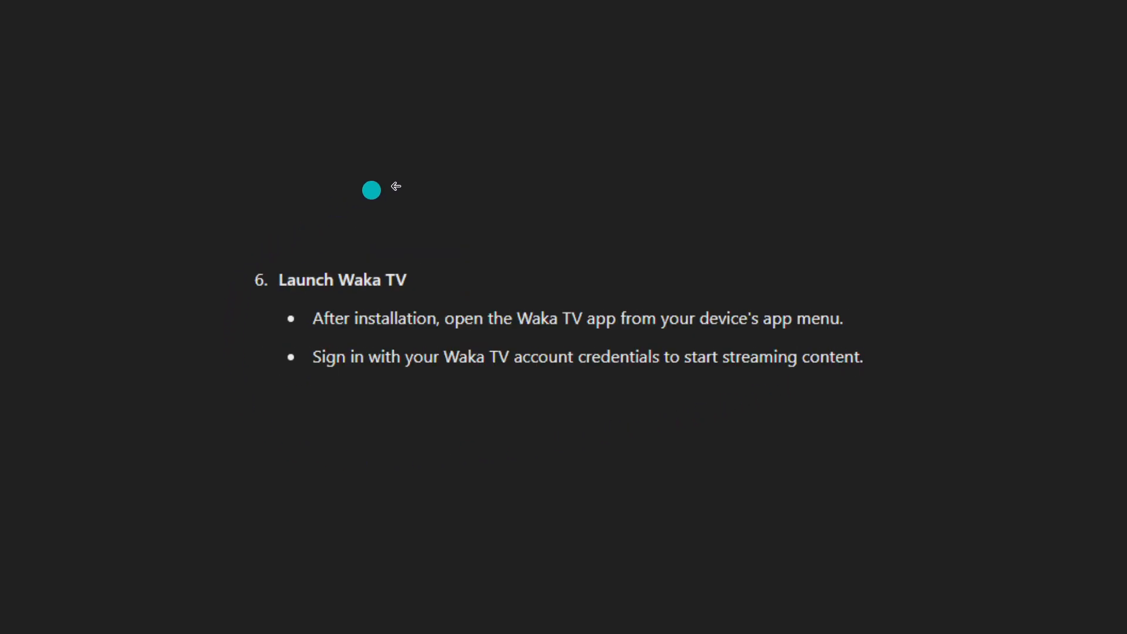
mouse_move(333, 357)
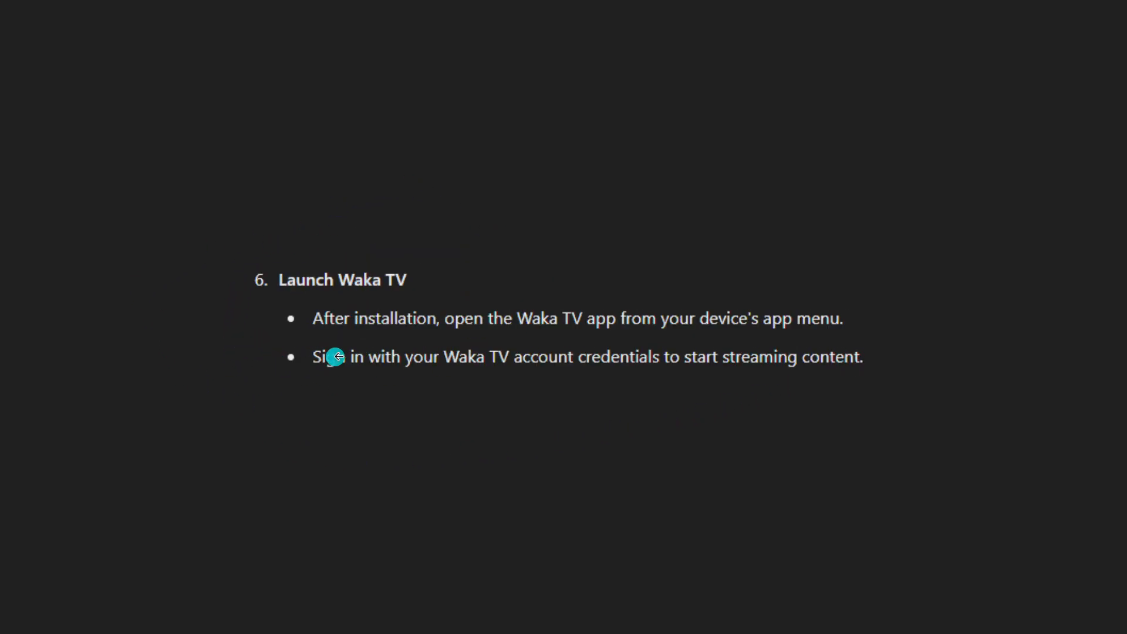